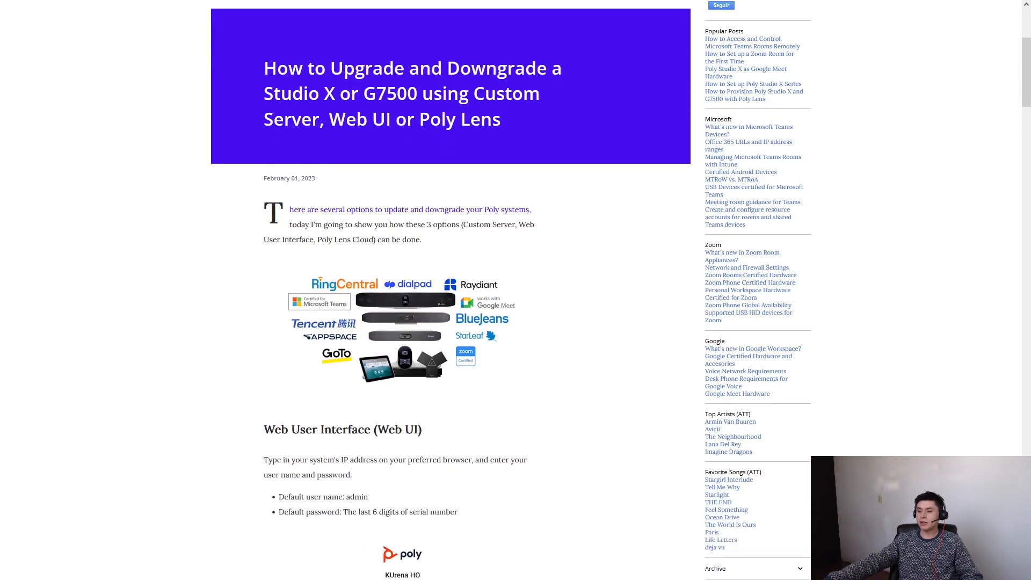
Scroll the blog post to its 'Web User Interface (Web UI)' heading
scroll(down, 3)
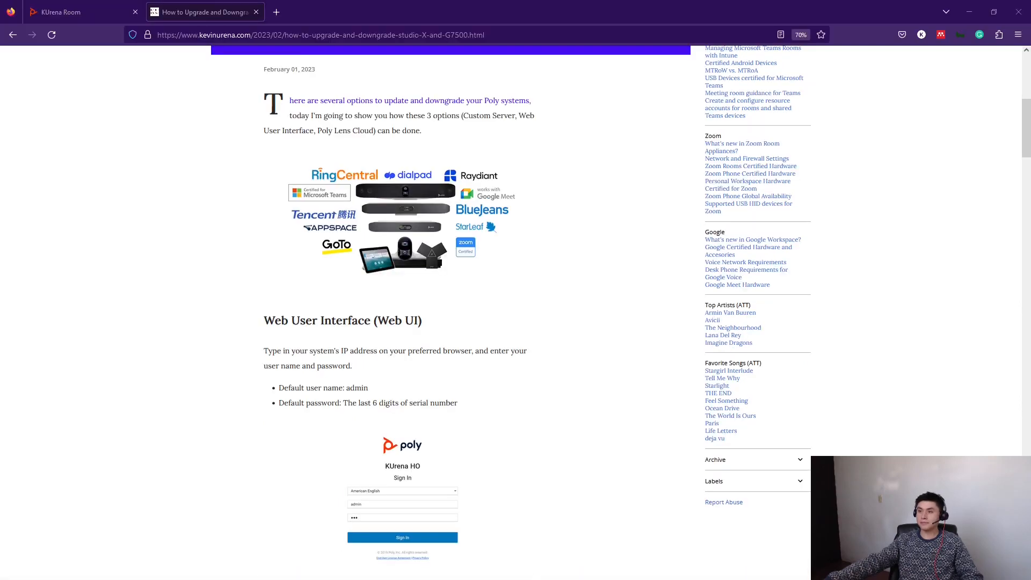
Open General Settings > Device Management on the KUrena Room X30, then return to the blog
click(401, 537)
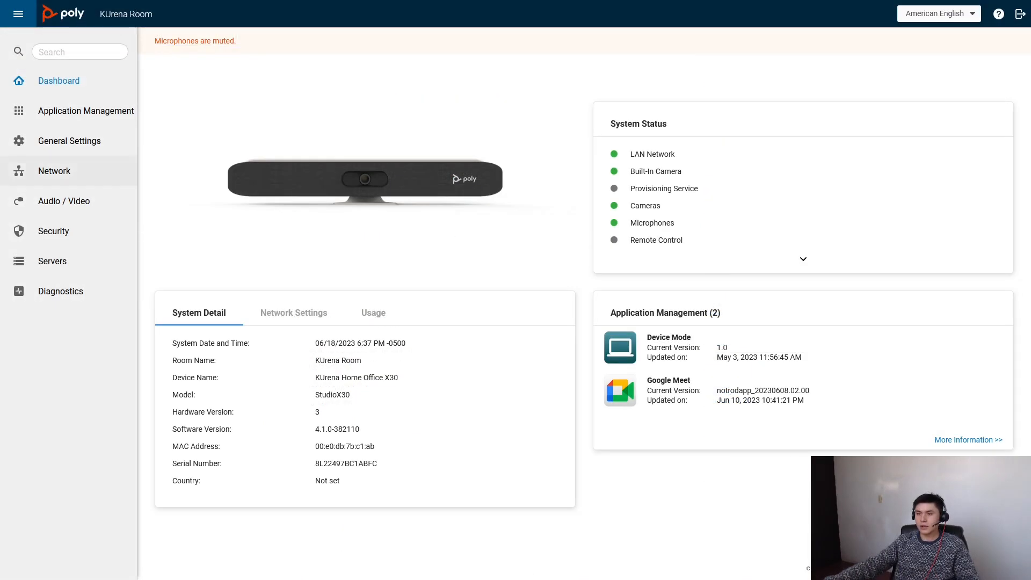
click(69, 141)
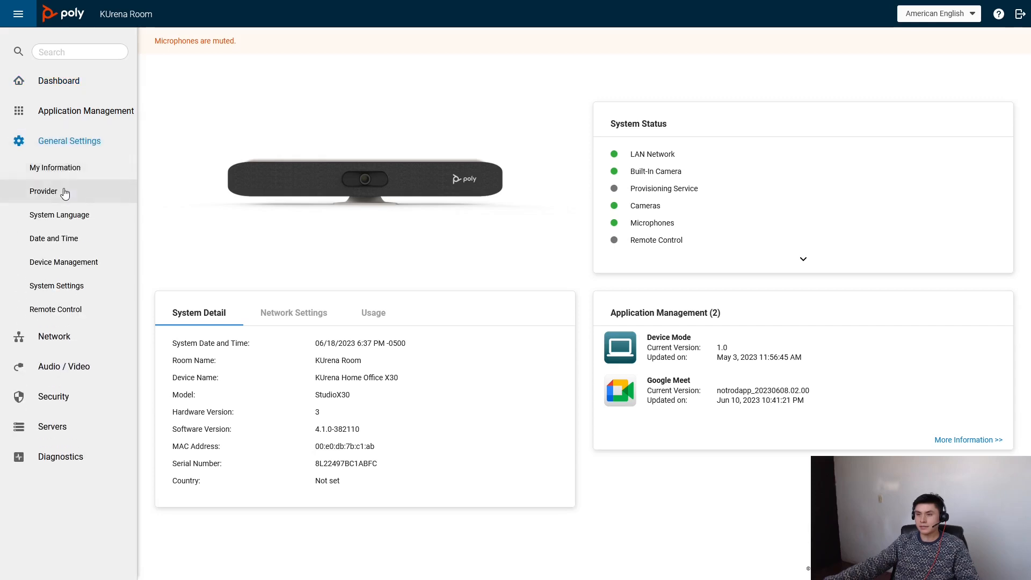
click(63, 262)
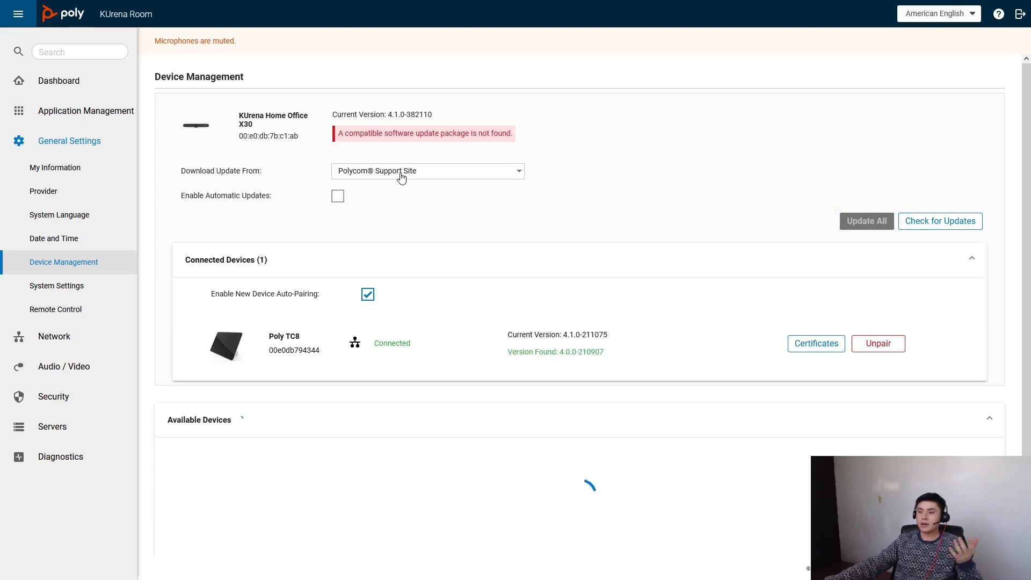
click(204, 12)
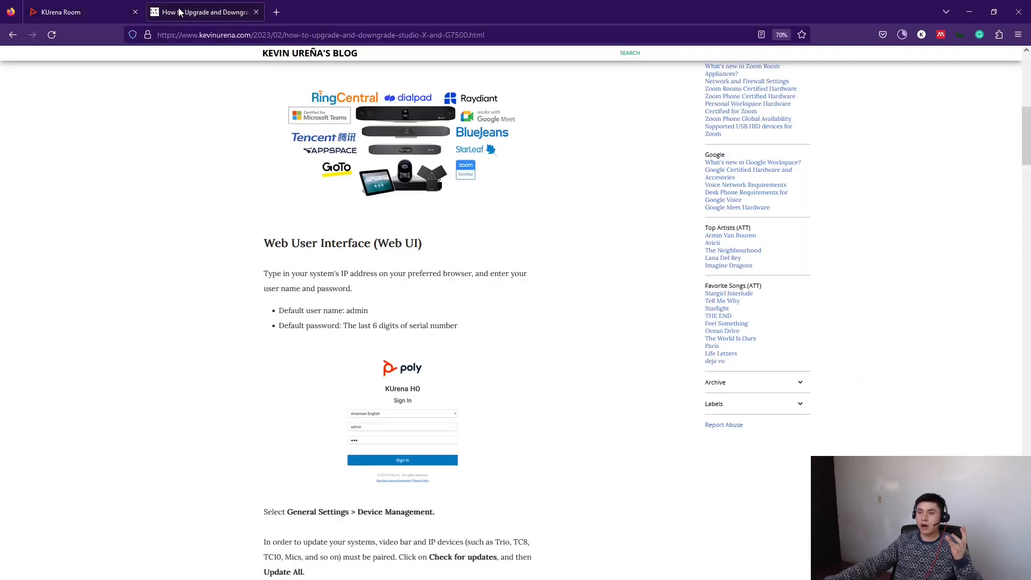
scroll(down, 3)
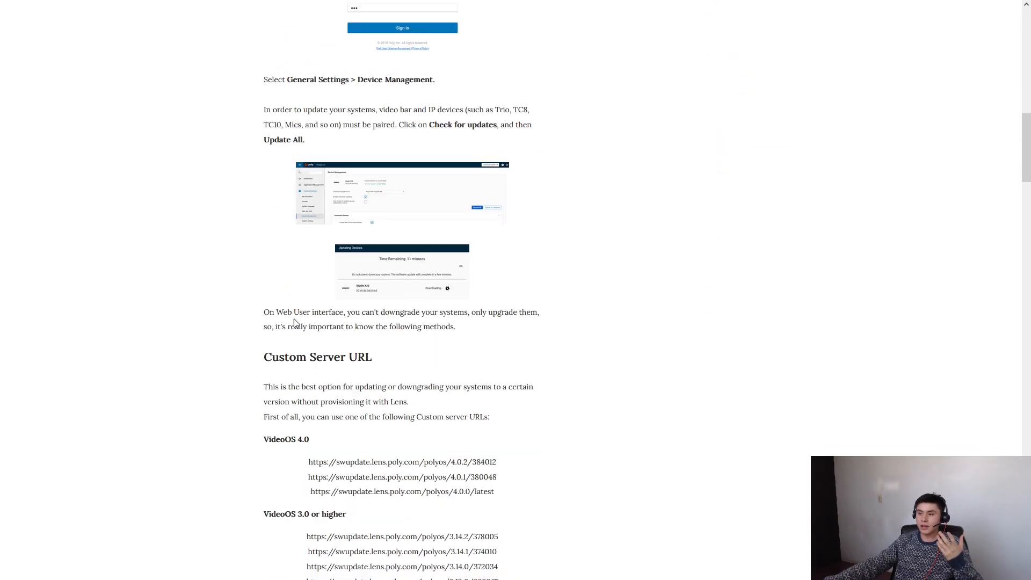
scroll(down, 3)
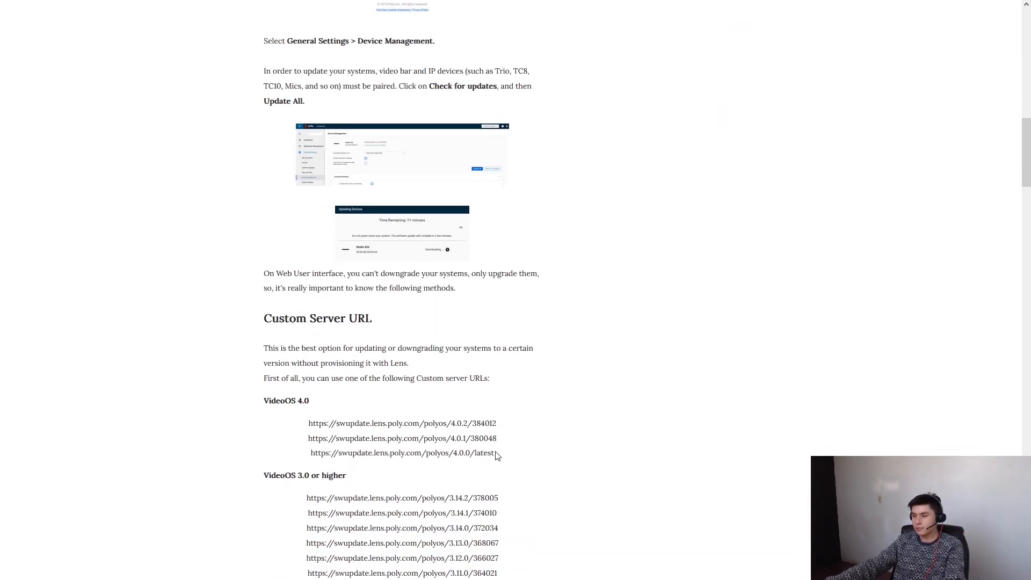
double_click(402, 452)
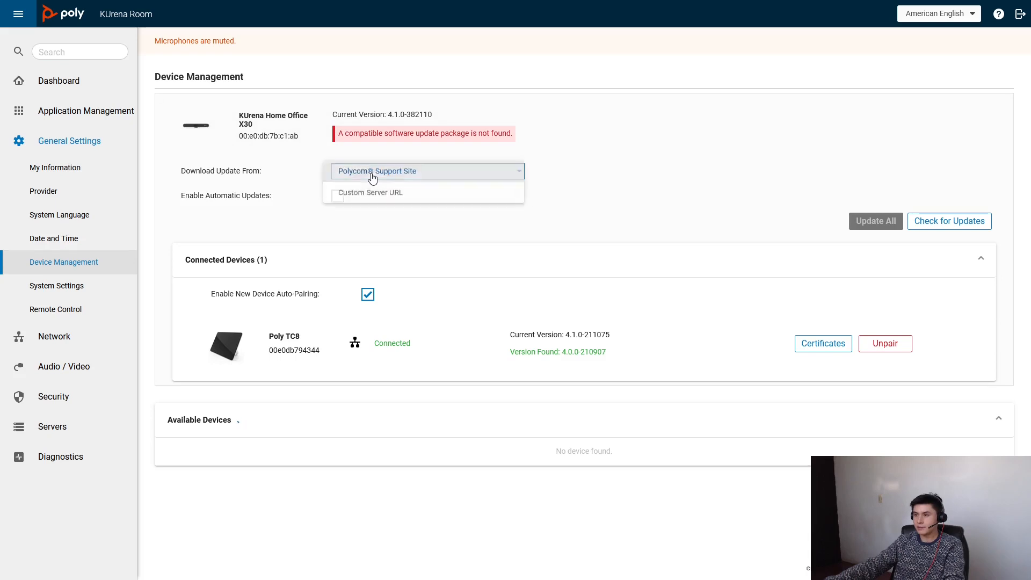
Set Download Update From to Custom Server URL with the 4.0.0/latest address and update all devices
click(370, 192)
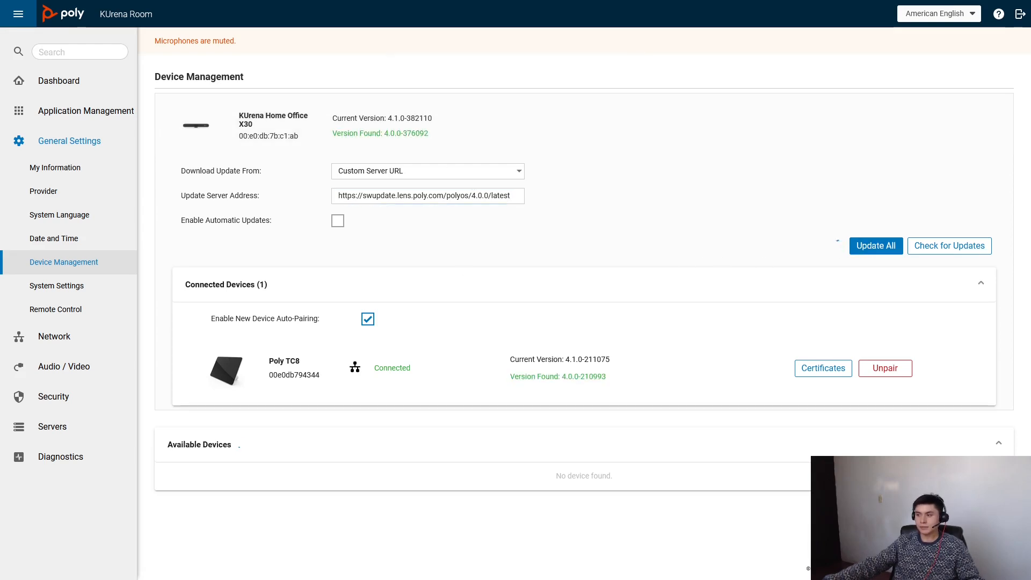
click(875, 245)
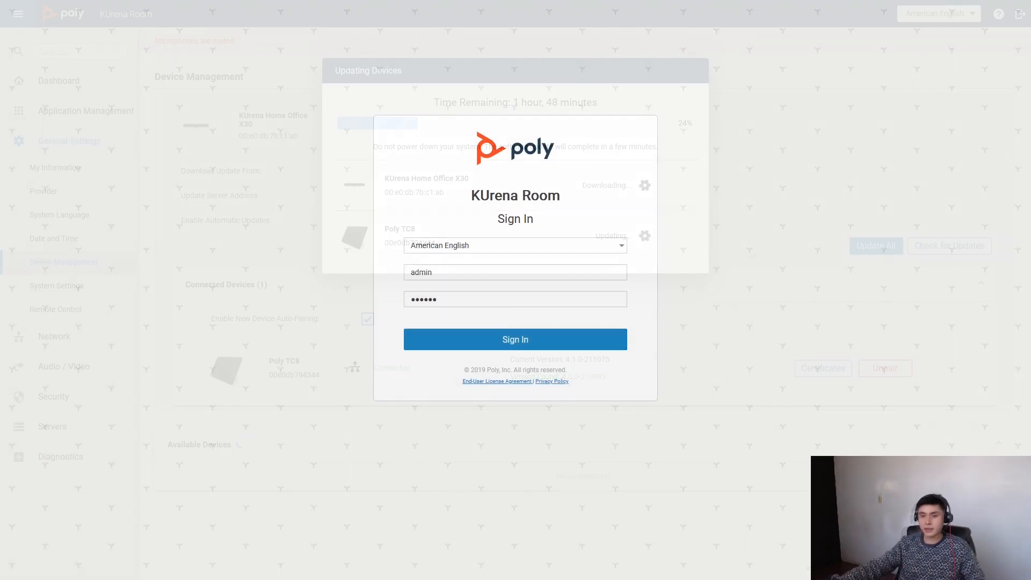
Sign back in and dismiss the Last Login Information notice to reach the X30 dashboard
click(515, 339)
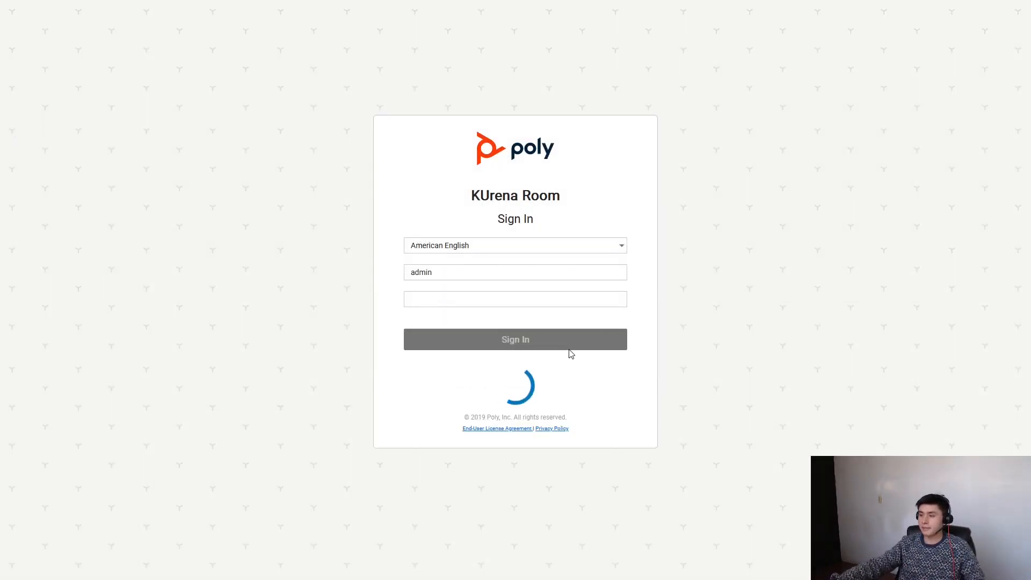
click(514, 338)
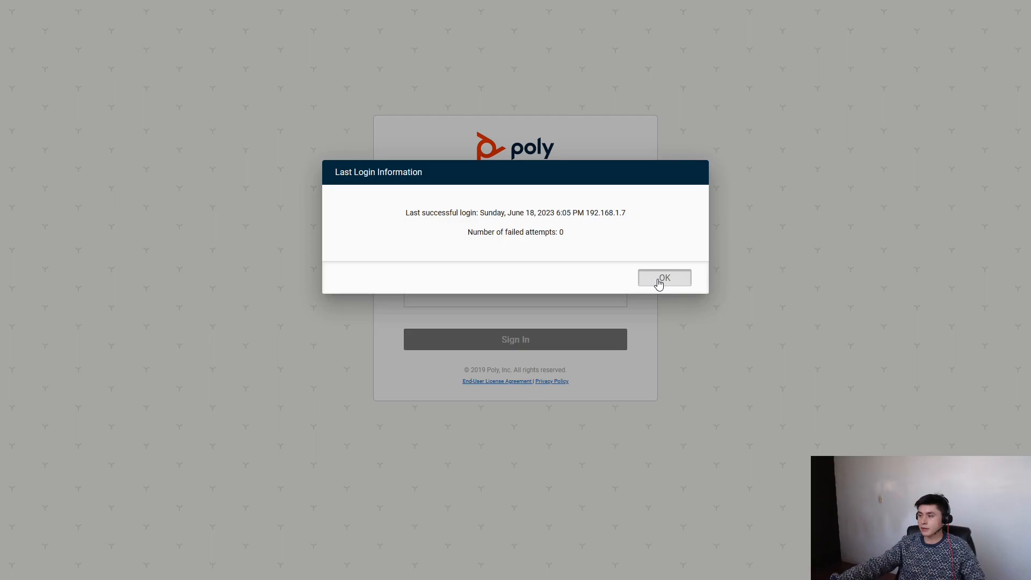
click(664, 277)
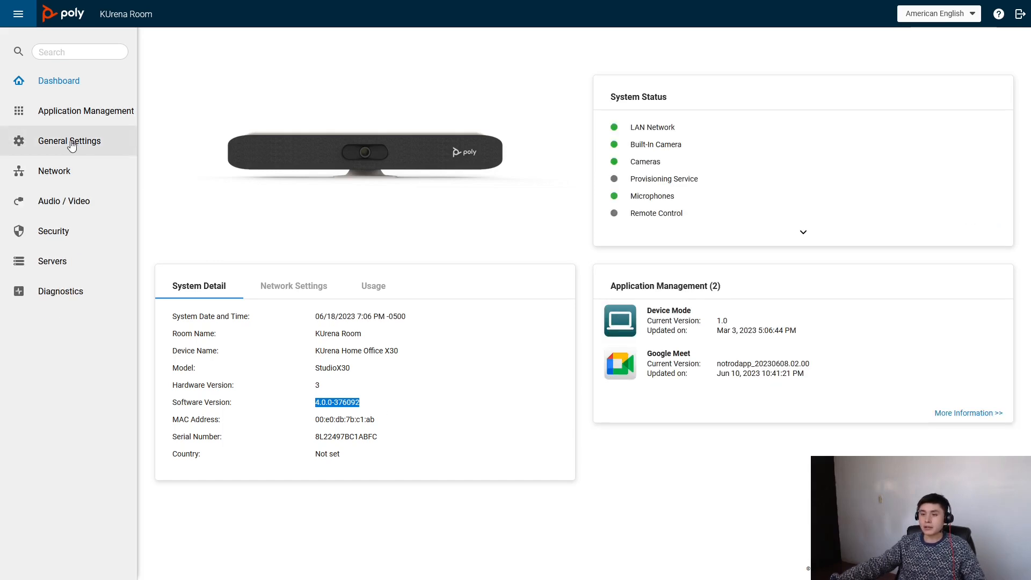
Open General Settings > Device Management to review the 4.0.0 current and 4.0.2 found versions
click(69, 141)
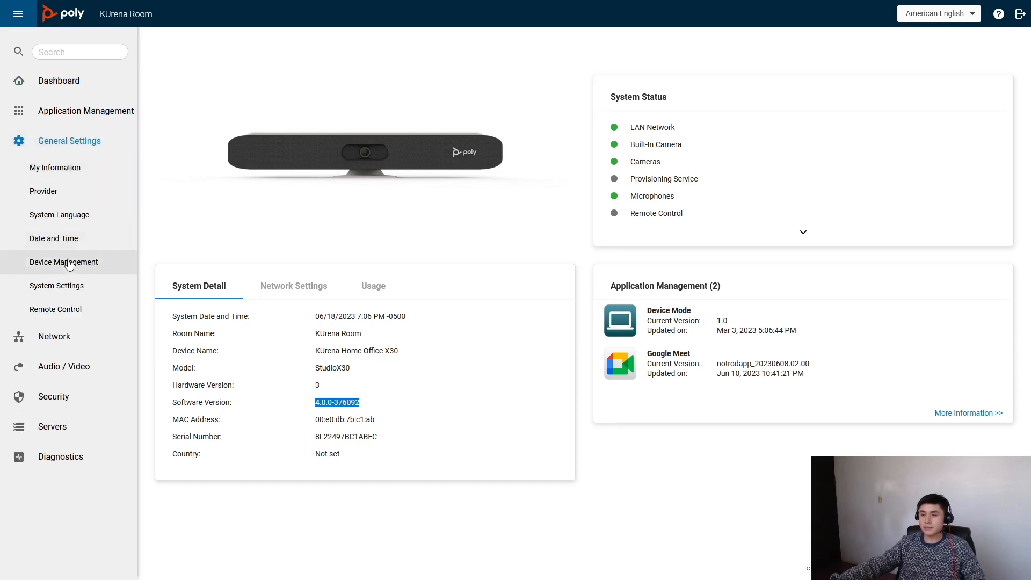
click(64, 262)
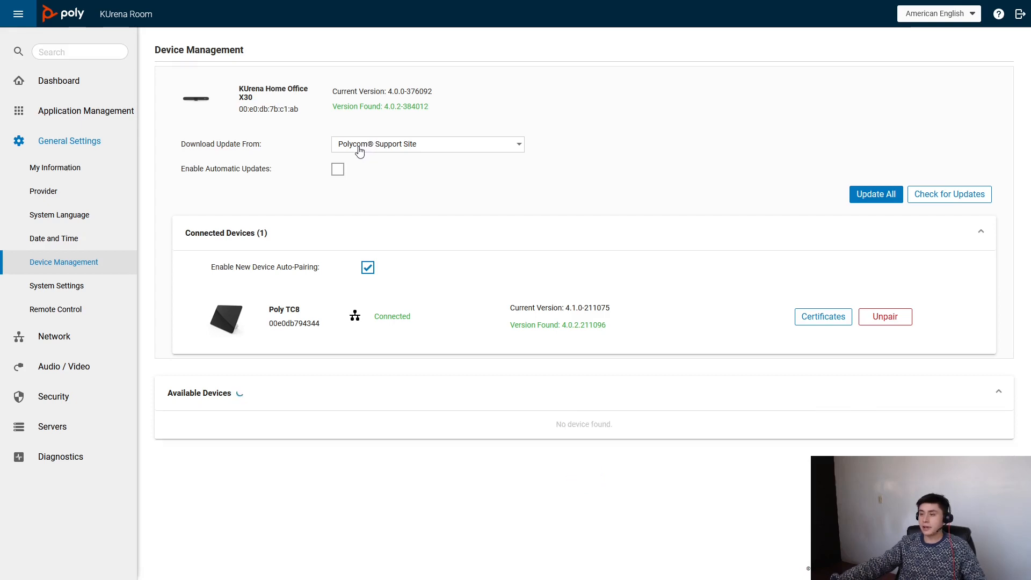
mouse_move(997, 214)
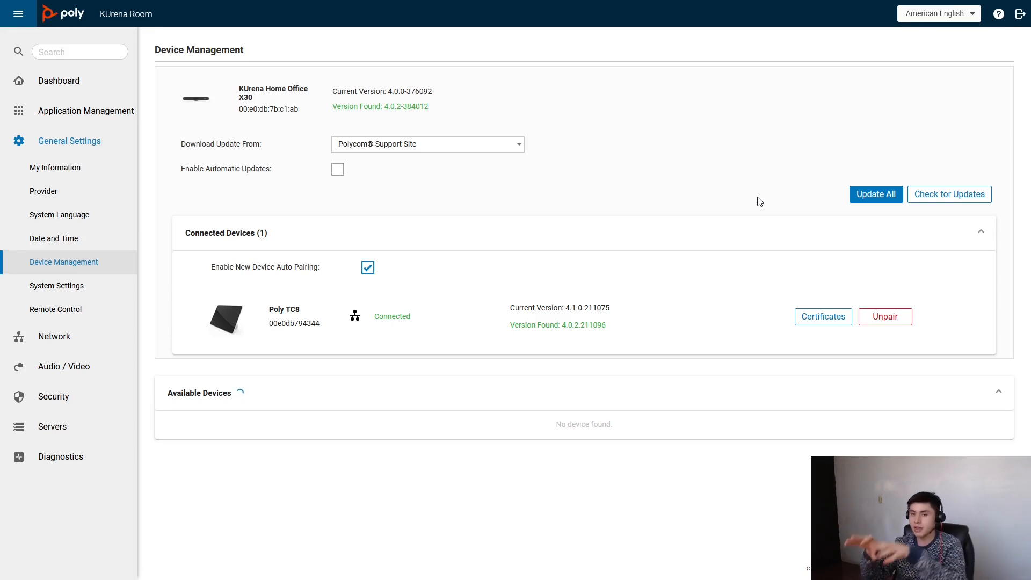
mouse_move(353, 200)
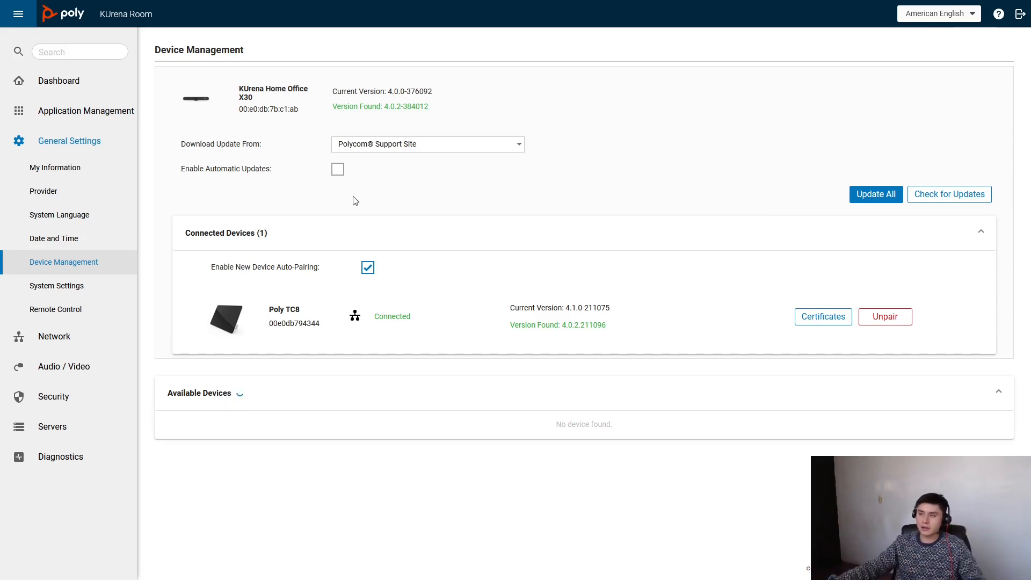
mouse_move(277, 201)
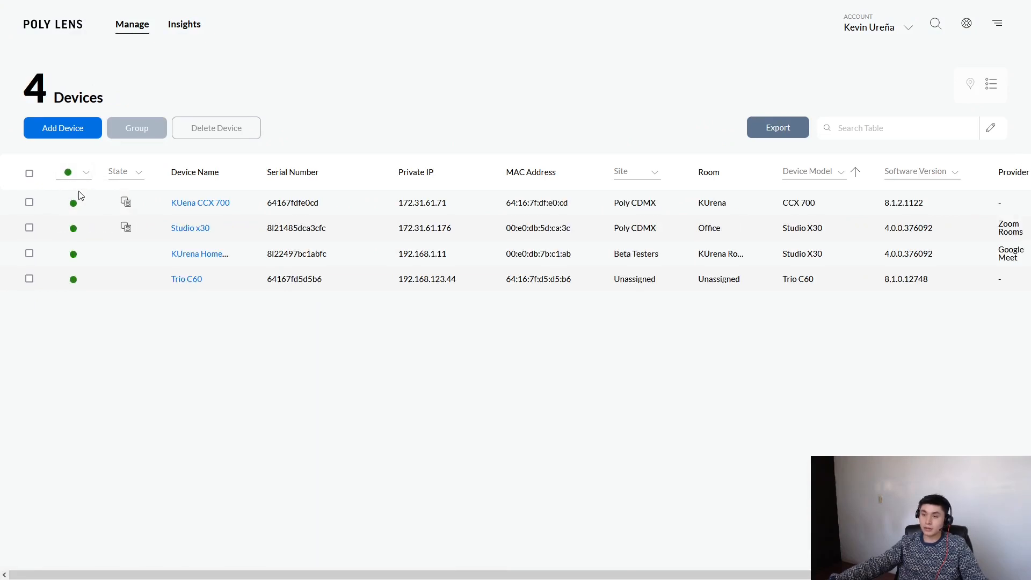
Set the KUrena Home Office X30's software update to Poly Lens source, version 4.0.2.384012, and apply
click(199, 253)
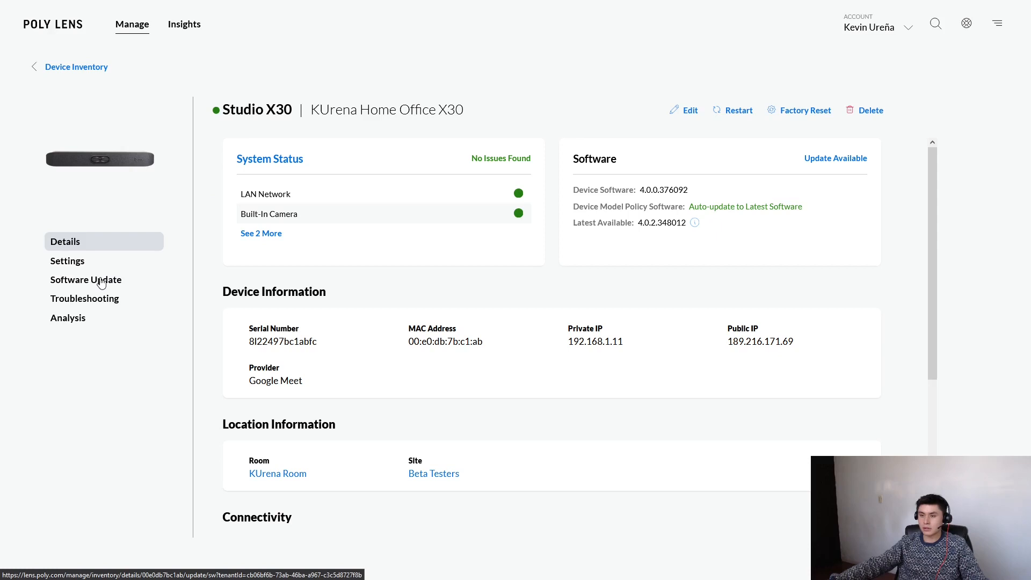
click(86, 279)
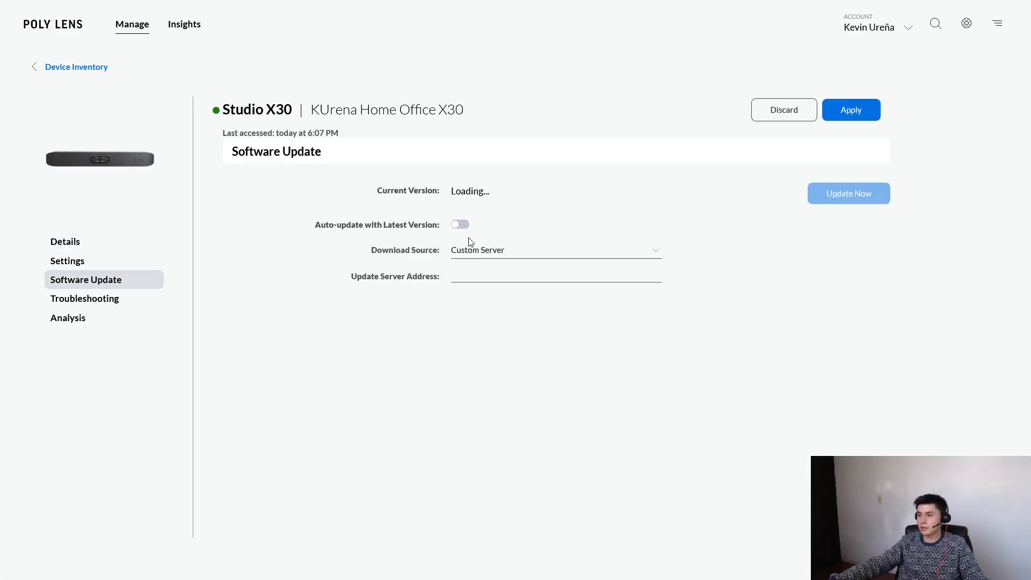
click(555, 250)
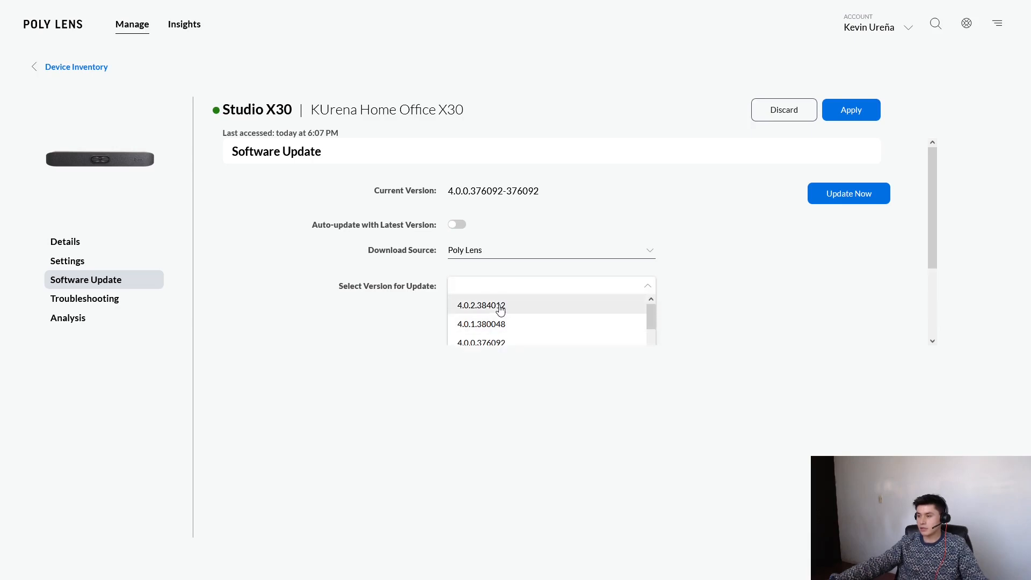
click(481, 304)
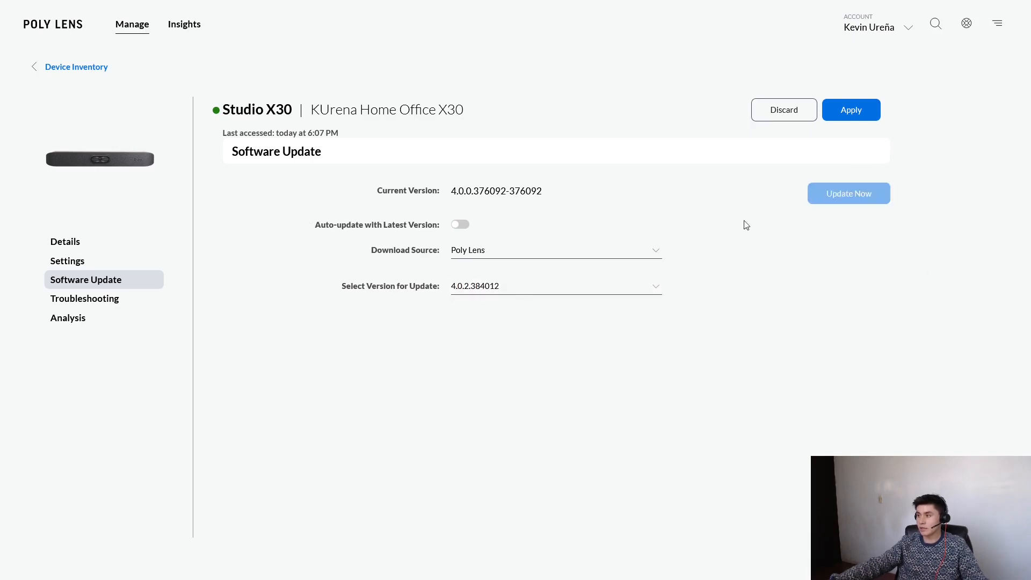
click(851, 109)
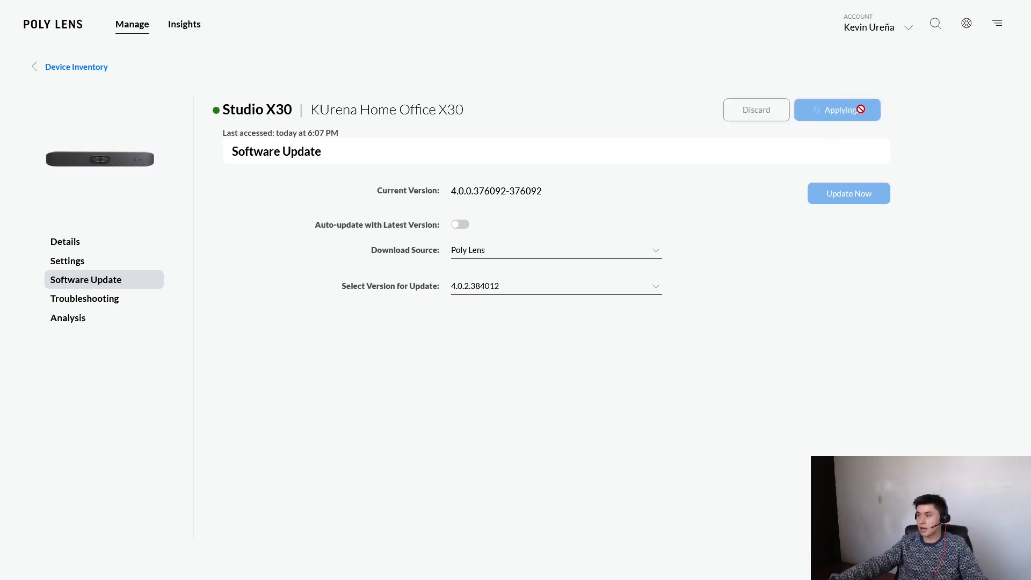